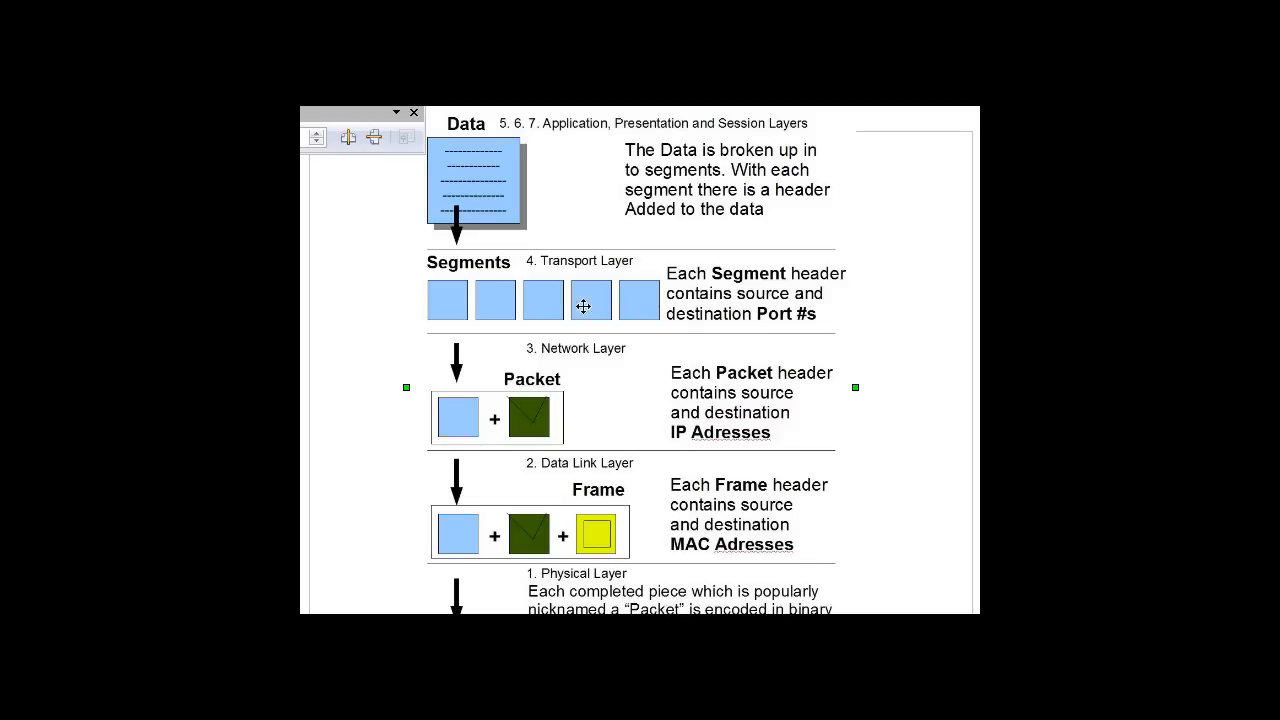
pyautogui.moveTo(415, 114)
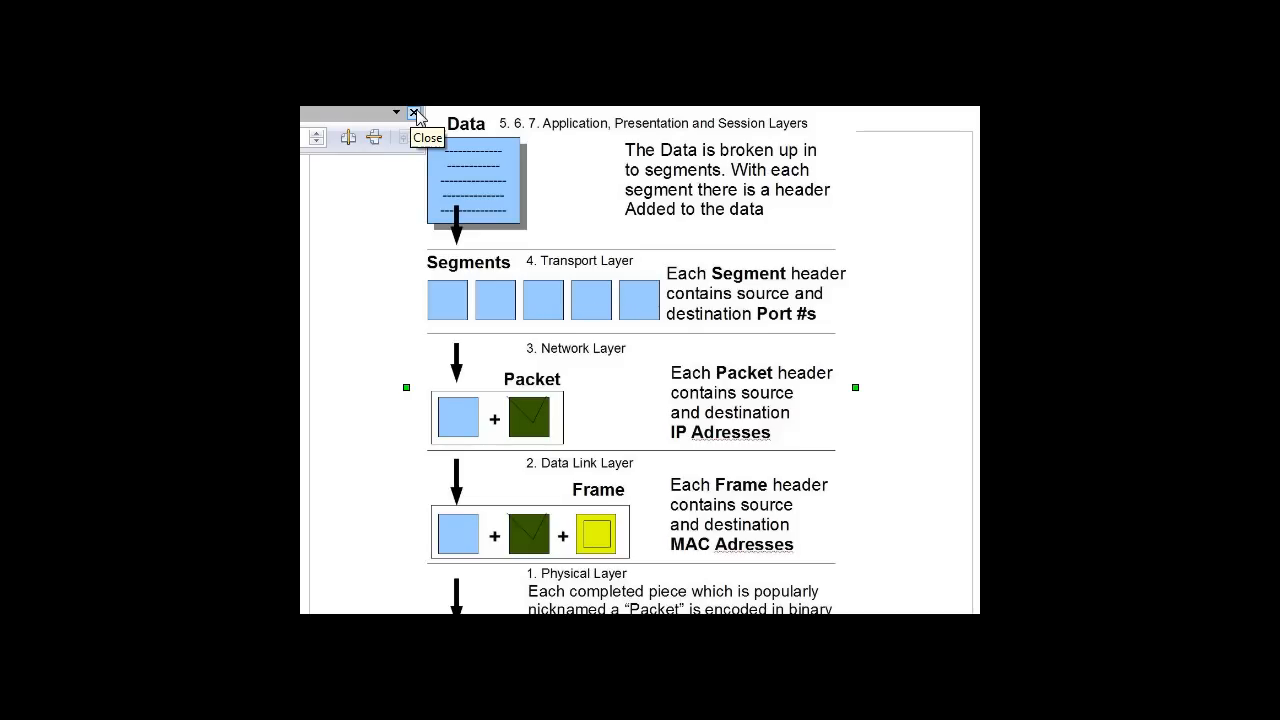
# Step: Close the floating toolbar covering the corner of the diagram page
pyautogui.click(414, 114)
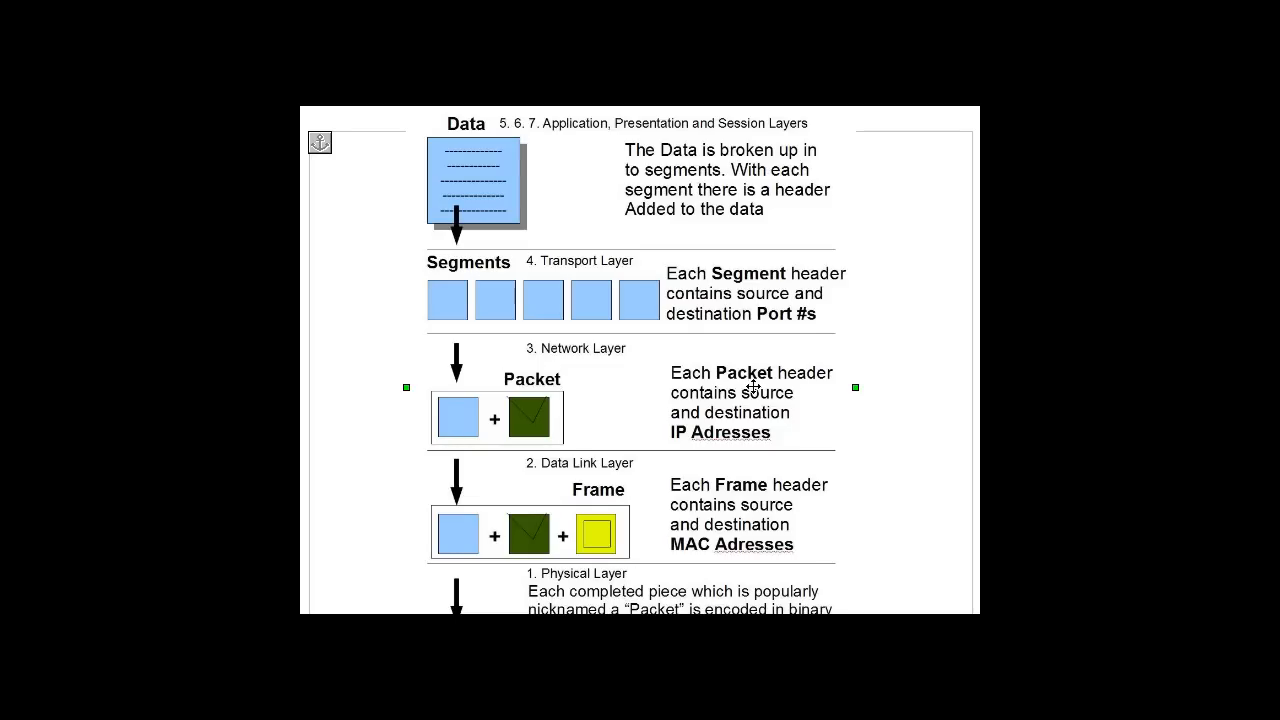
pyautogui.moveTo(585, 445)
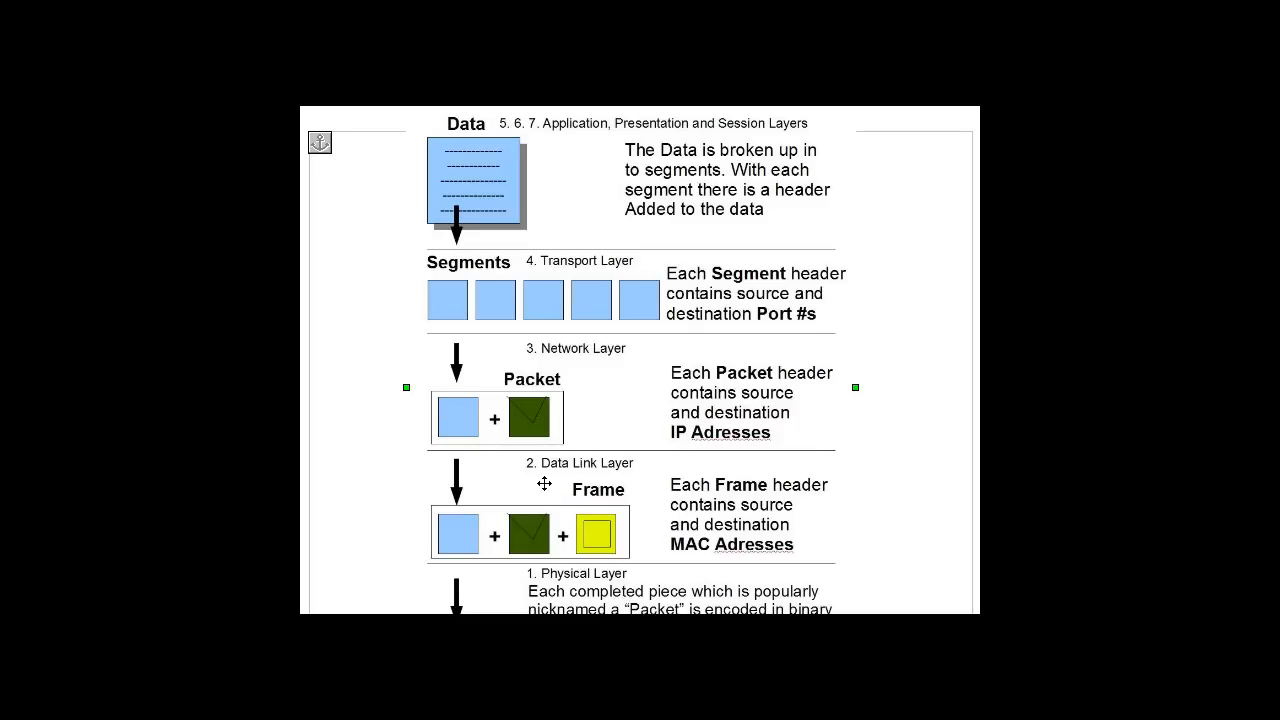
pyautogui.moveTo(602, 546)
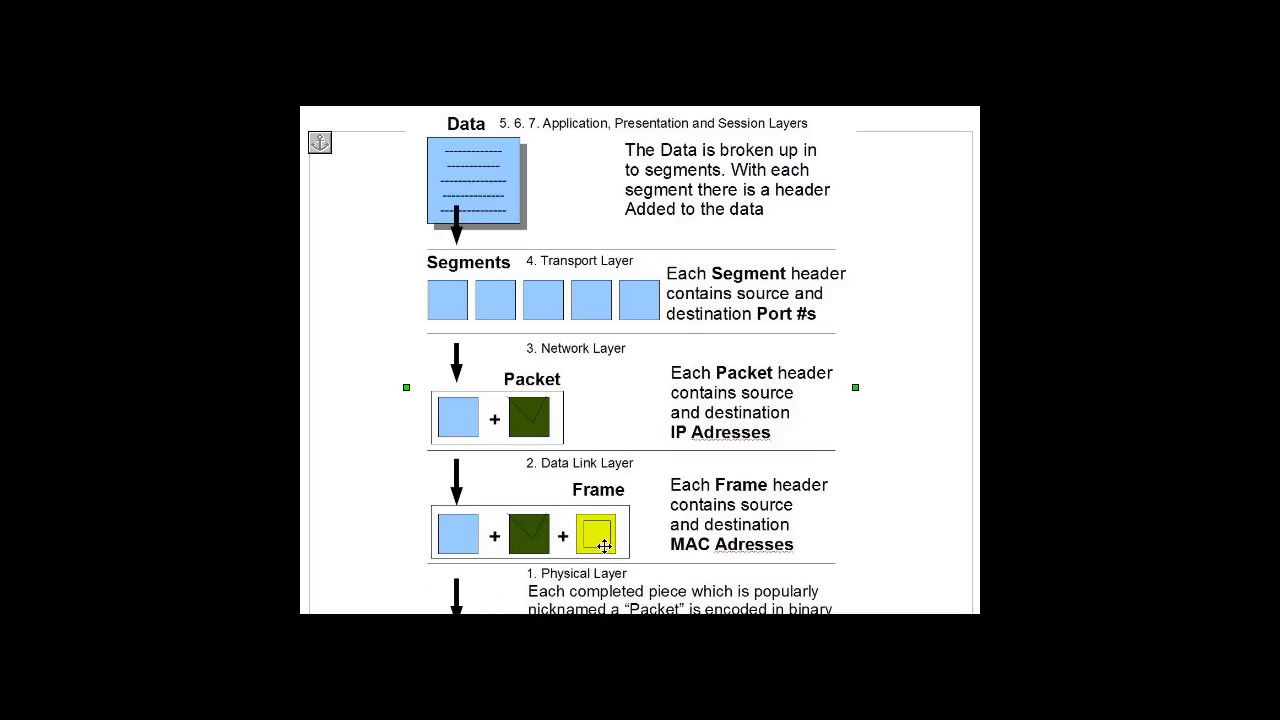
# Step: Scroll down to reveal the Physical Layer note about binary encoding below the Frame diagram
pyautogui.scroll(-3)
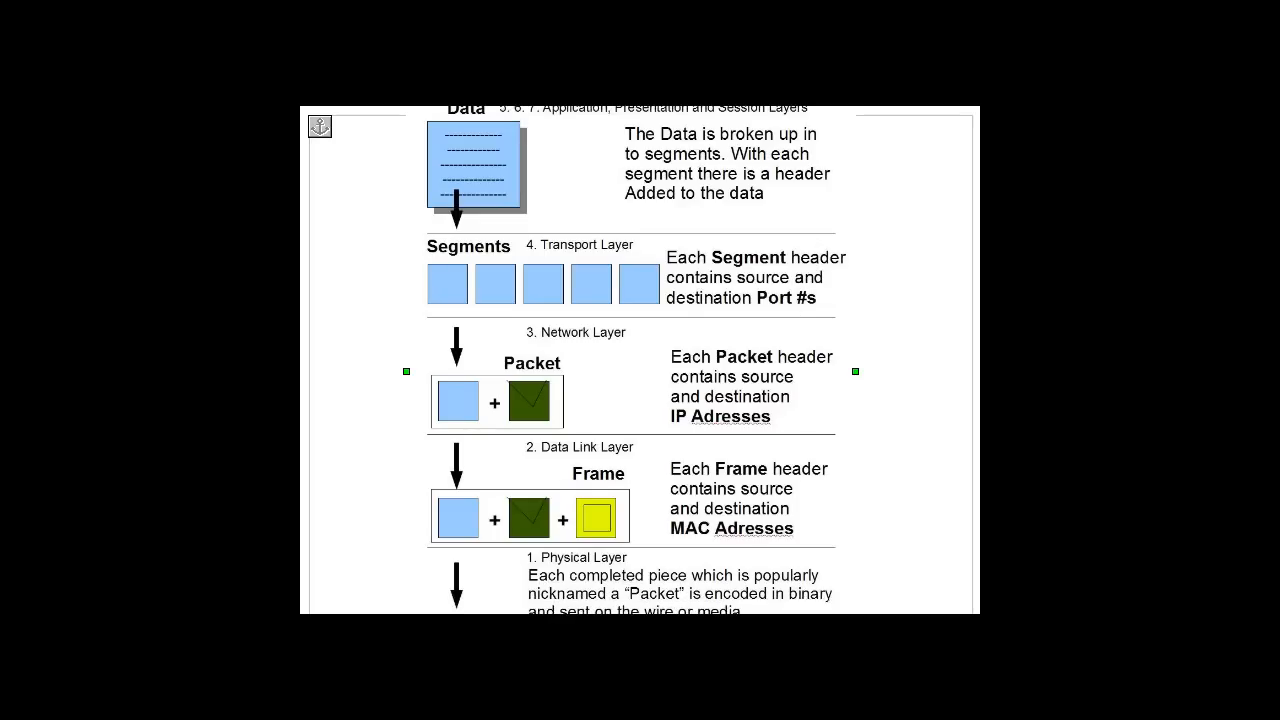
pyautogui.scroll(-3)
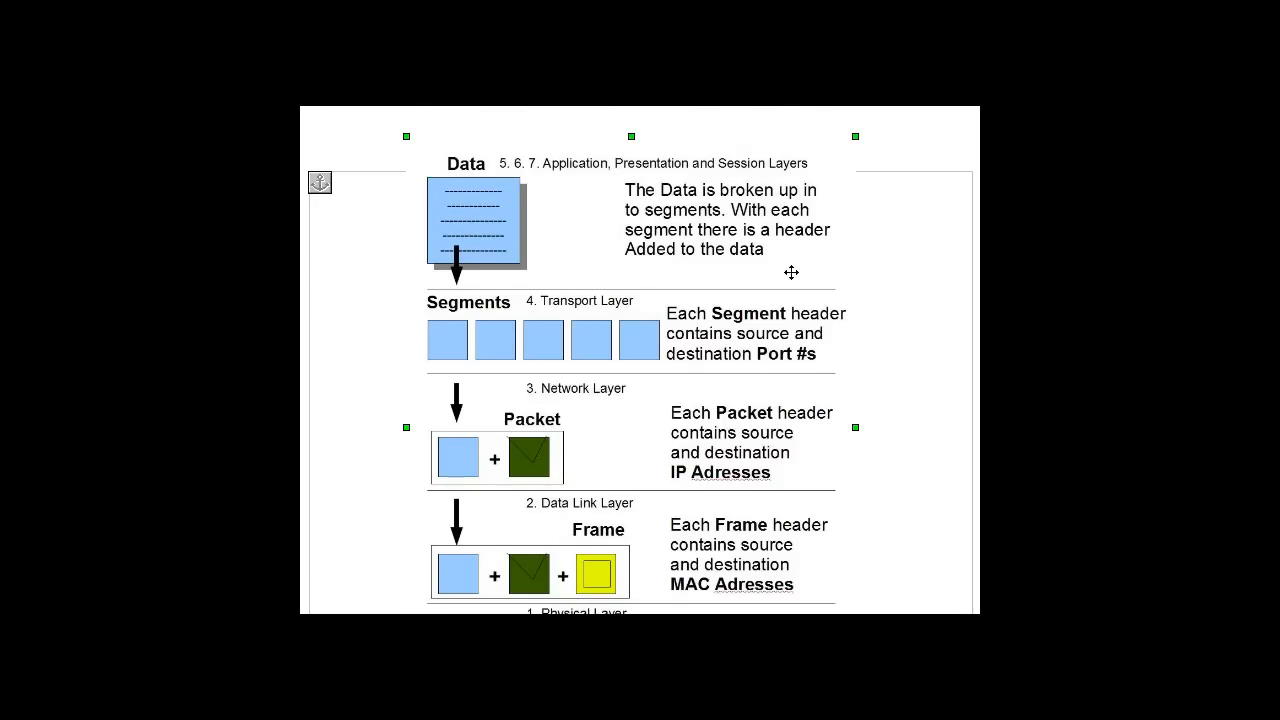
pyautogui.moveTo(922, 231)
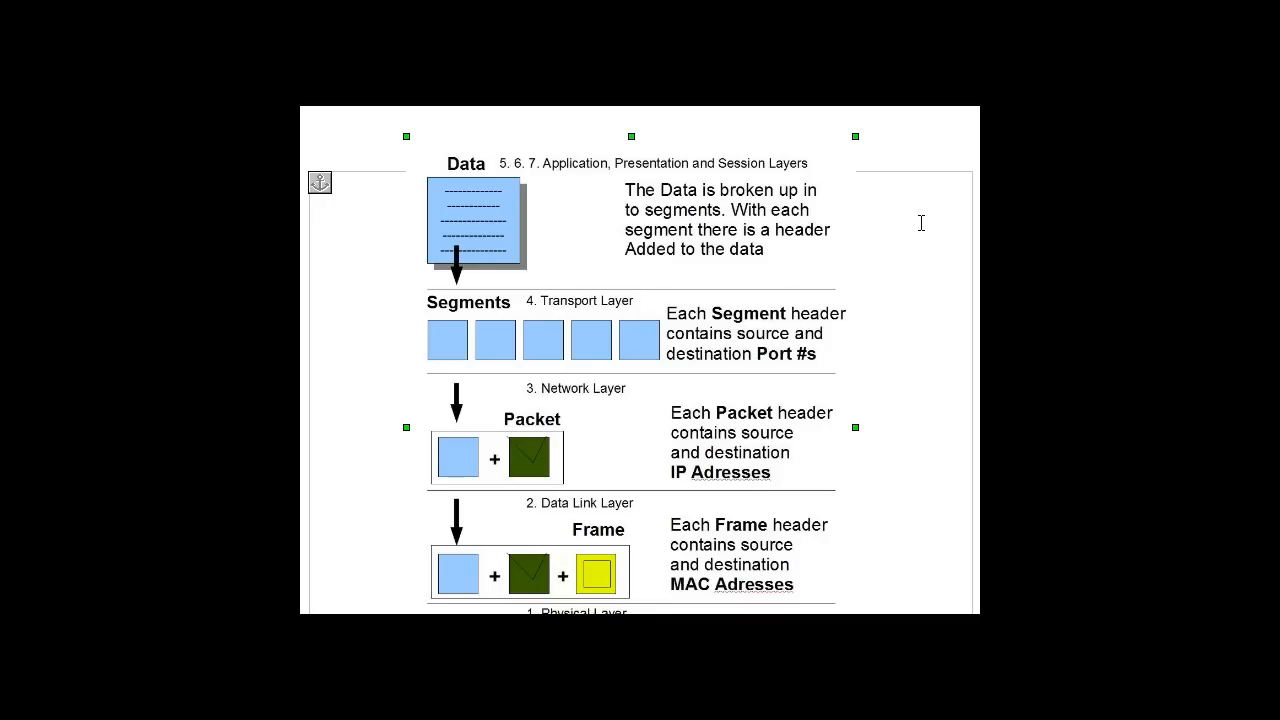
pyautogui.scroll(-3)
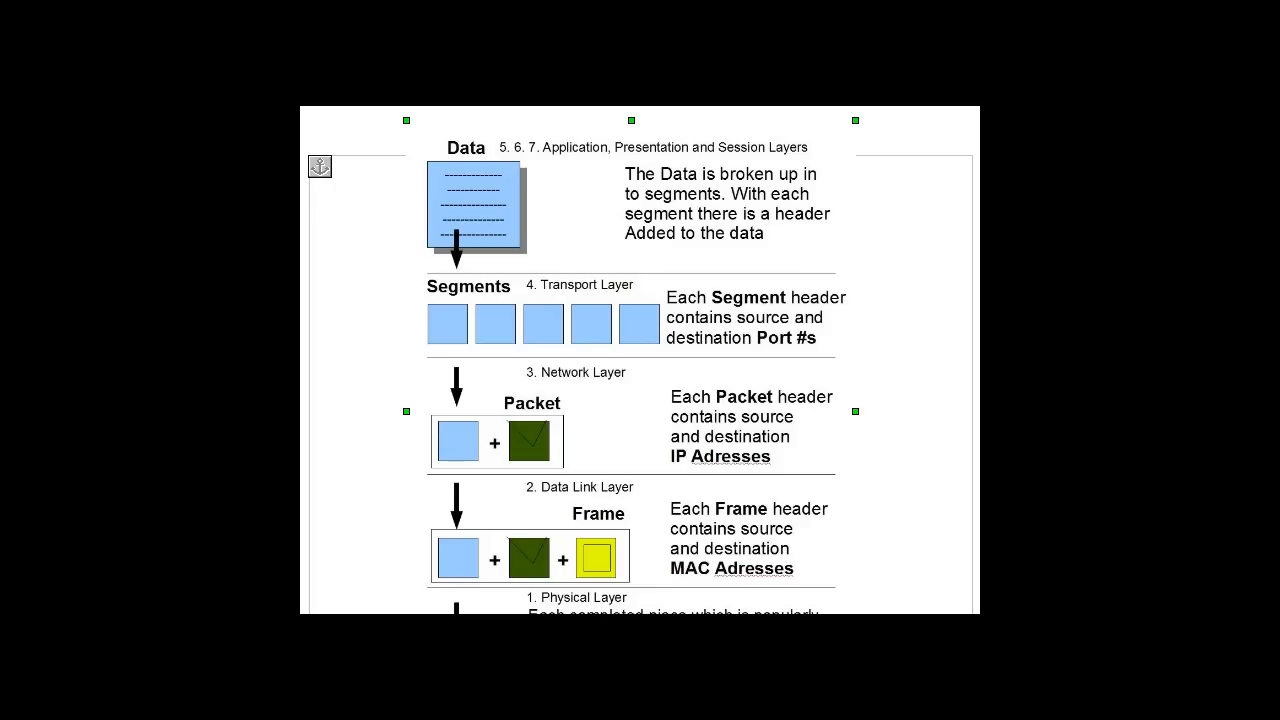
pyautogui.scroll(-3)
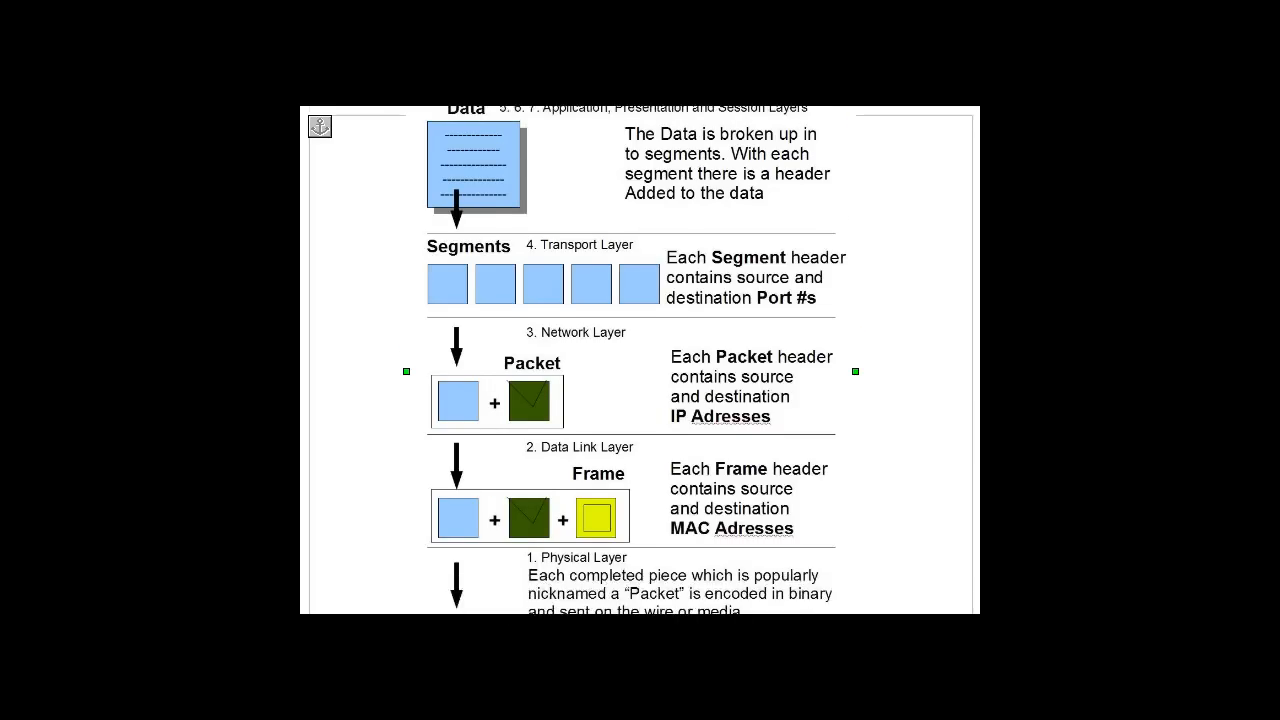